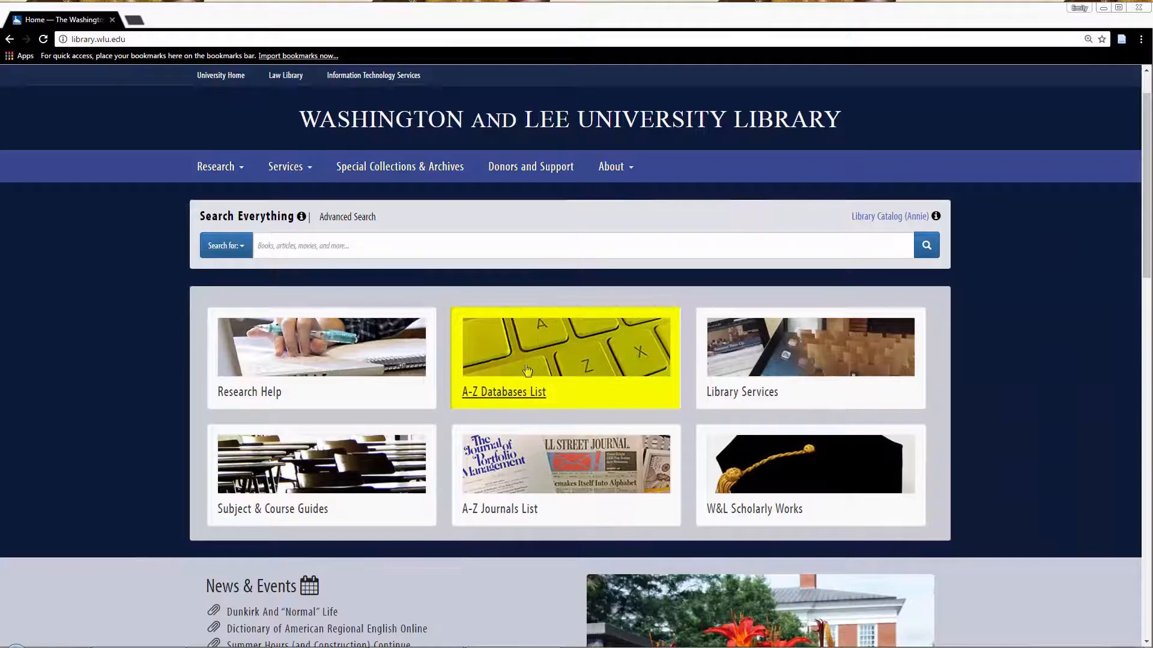
- Open JSTOR from the library's A-Z databases list under the letter J
left_click(503, 392)
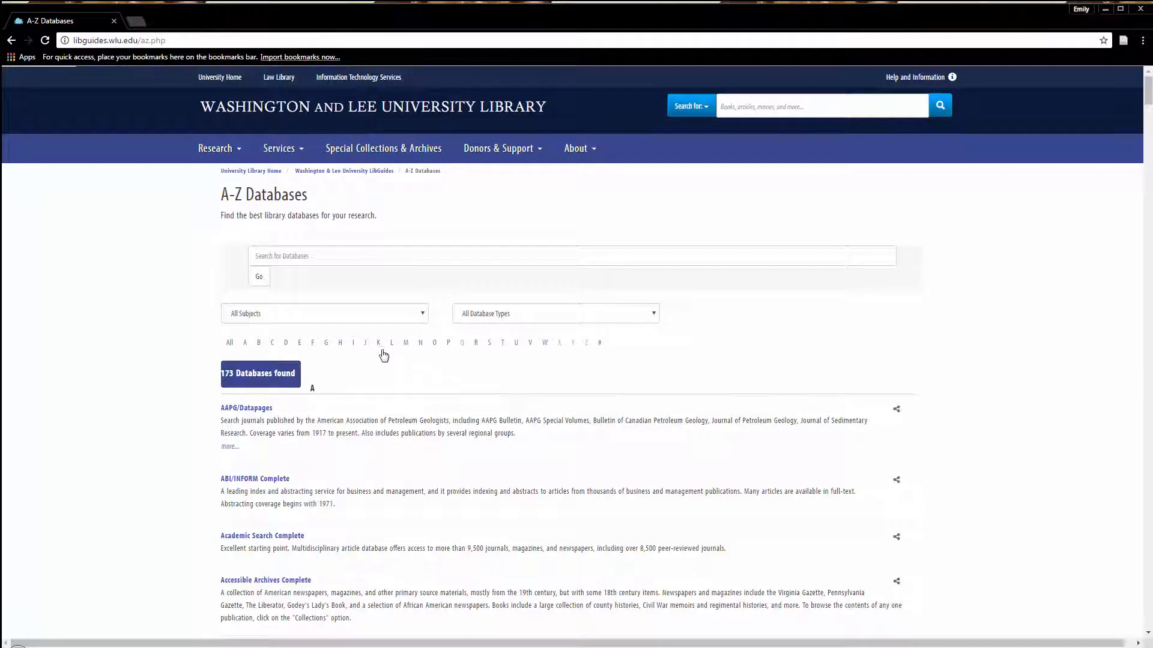
mouse_move(367, 348)
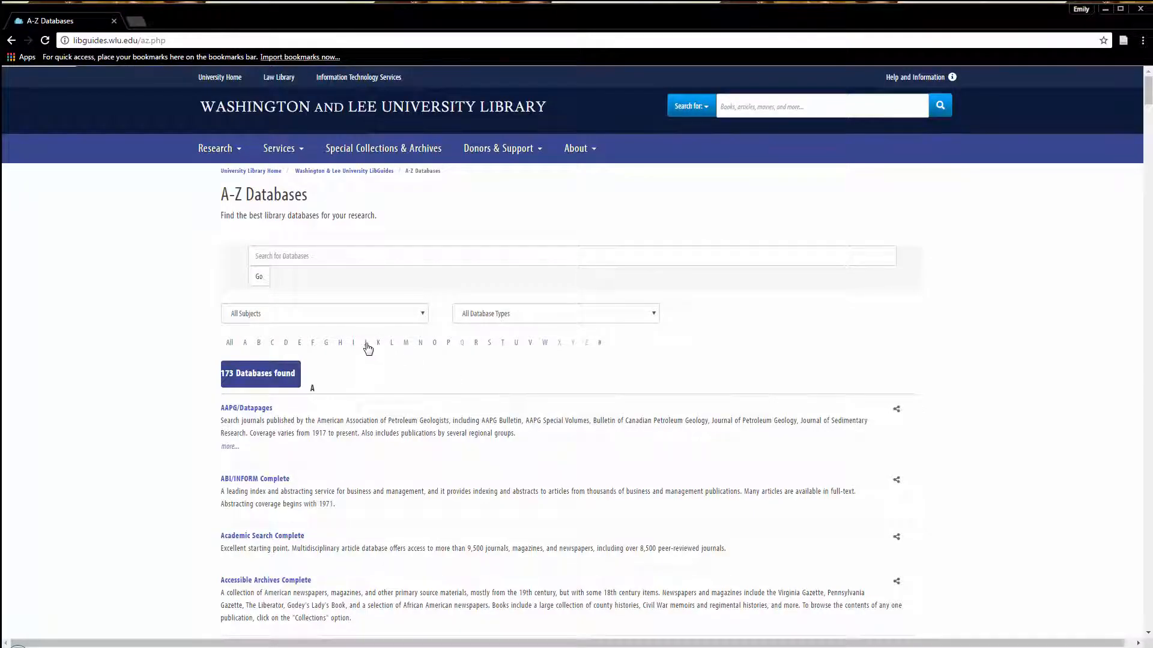
left_click(364, 341)
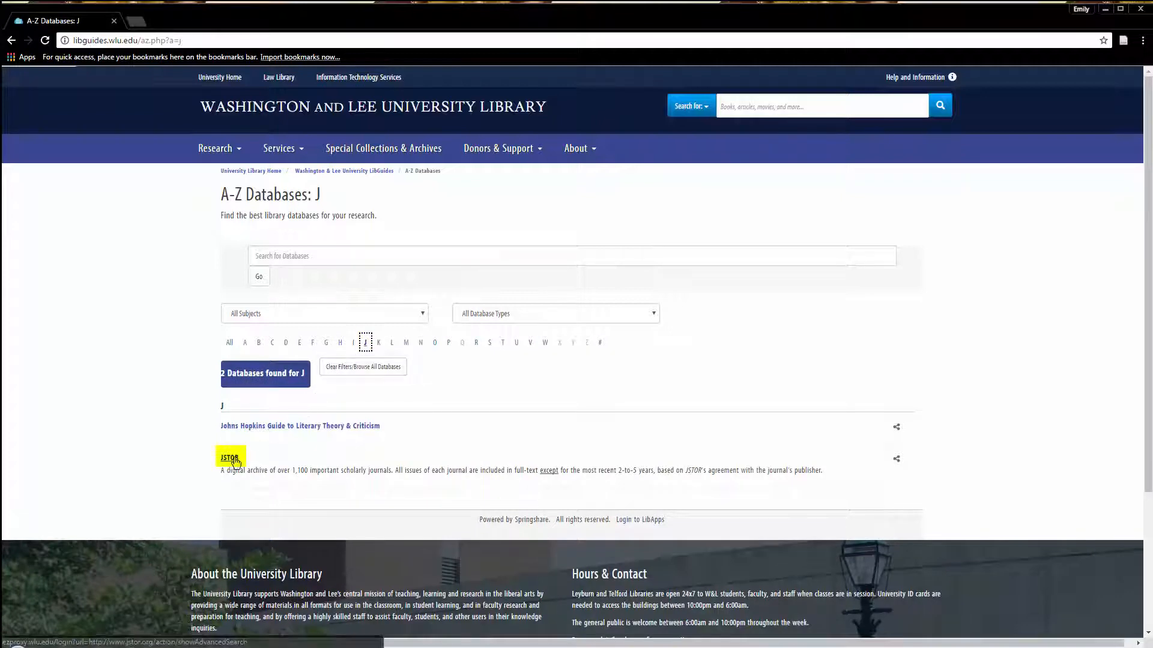
left_click(229, 458)
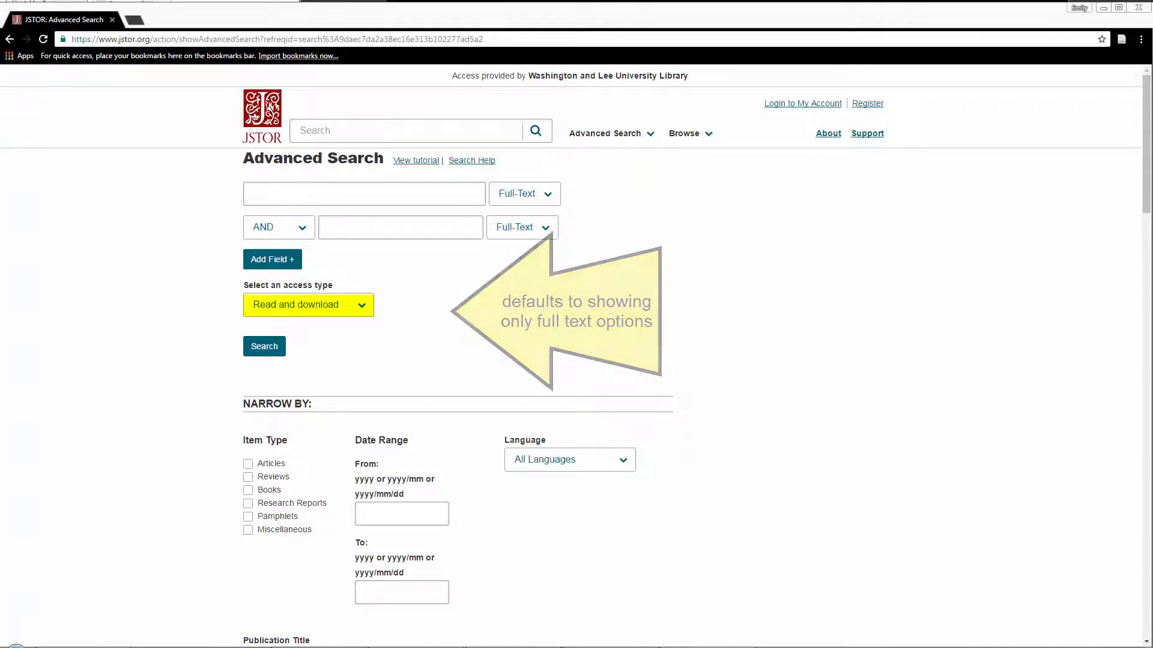
- Enter 'graphic novel' in the first Advanced Search field
type("graphic novel")
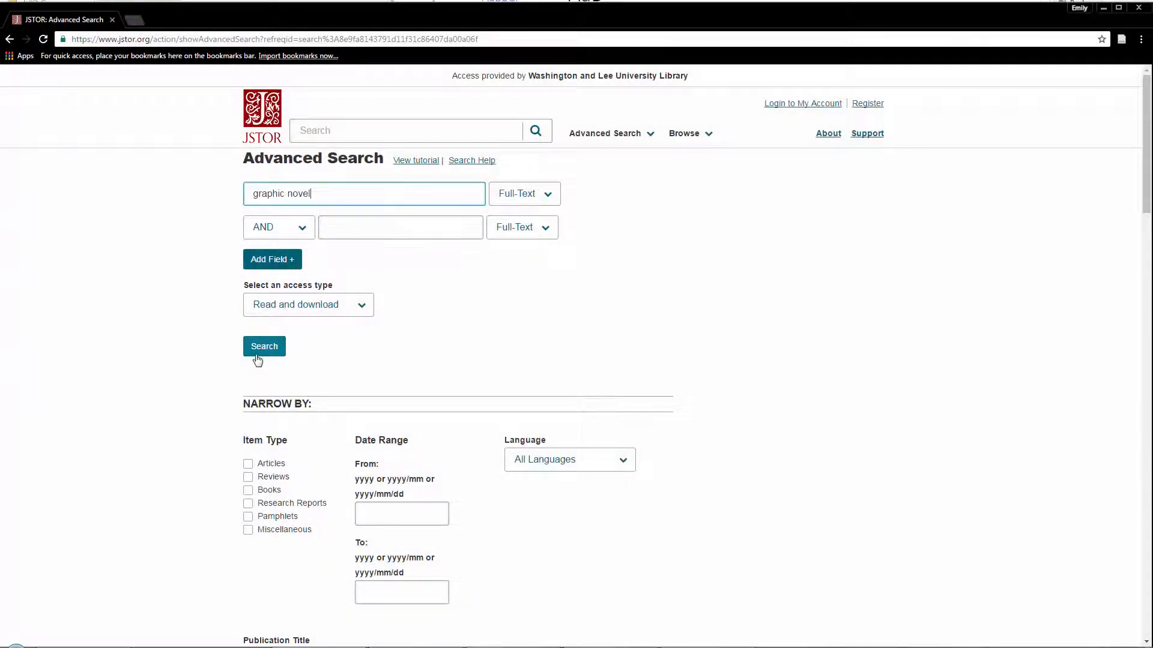
- Wrap 'graphic novel' in quotation marks and run the exact-phrase search
left_click(264, 346)
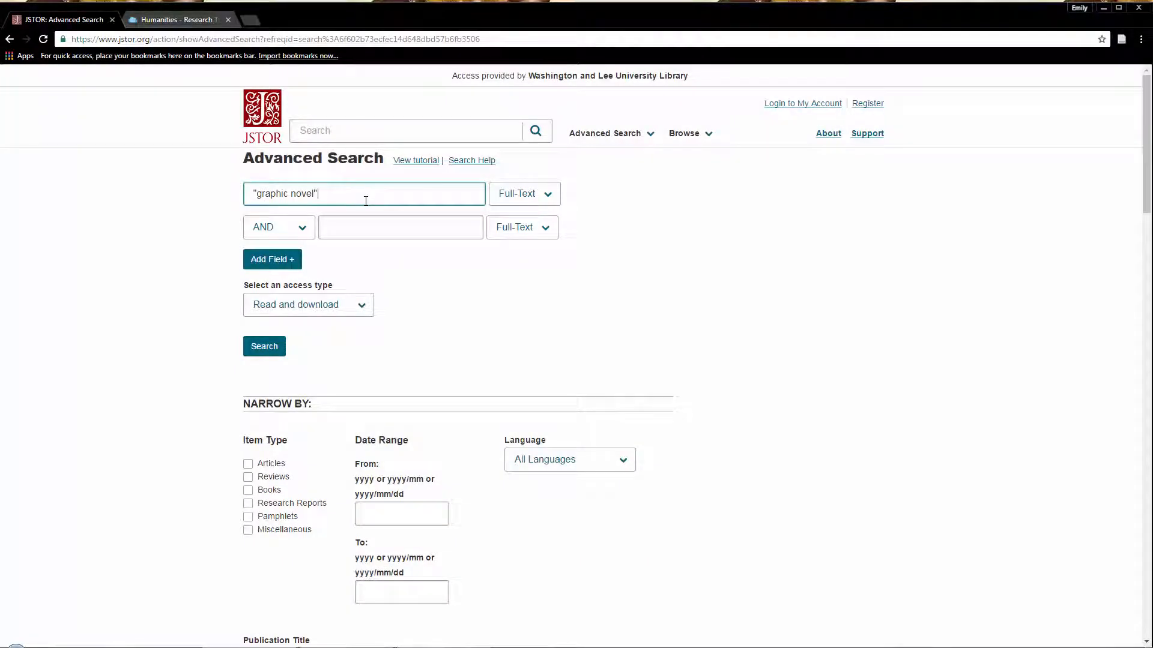
left_click(263, 346)
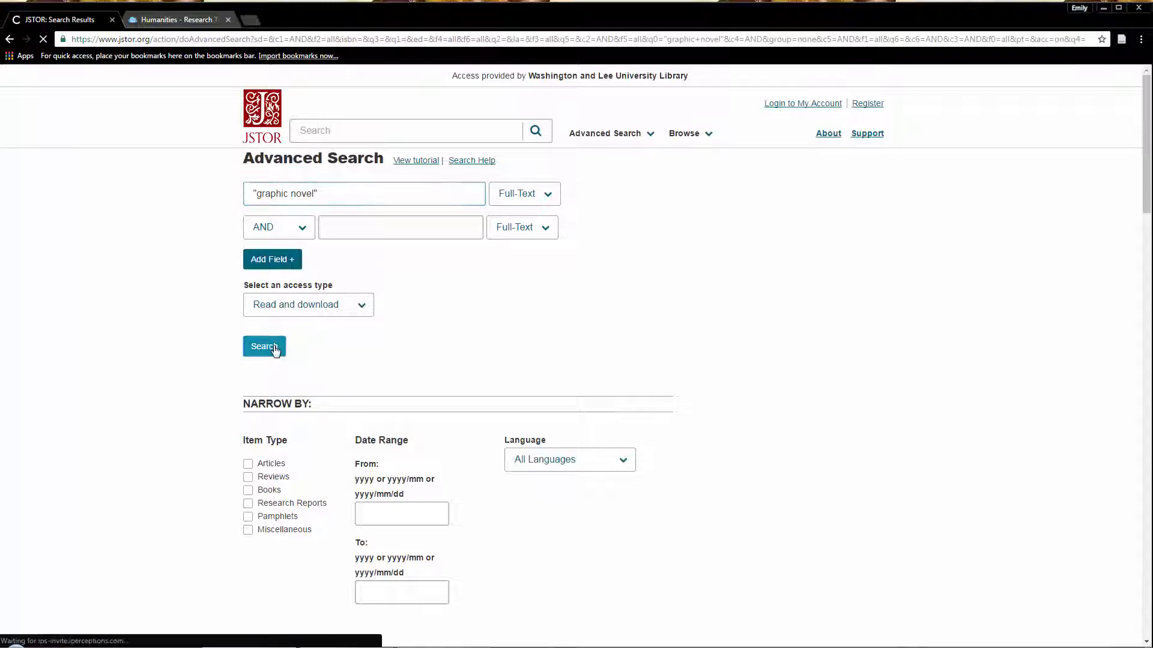
left_click(263, 346)
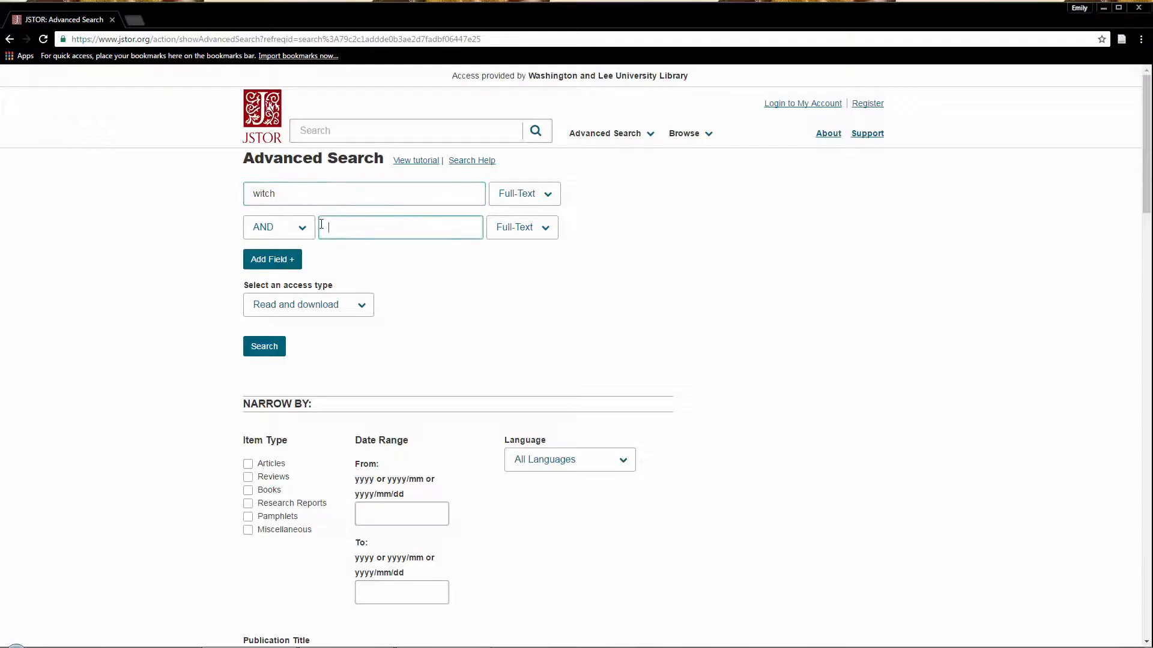
- Search witch AND scotland for 4,318 results, then return to a blank Advanced Search
type("scotland")
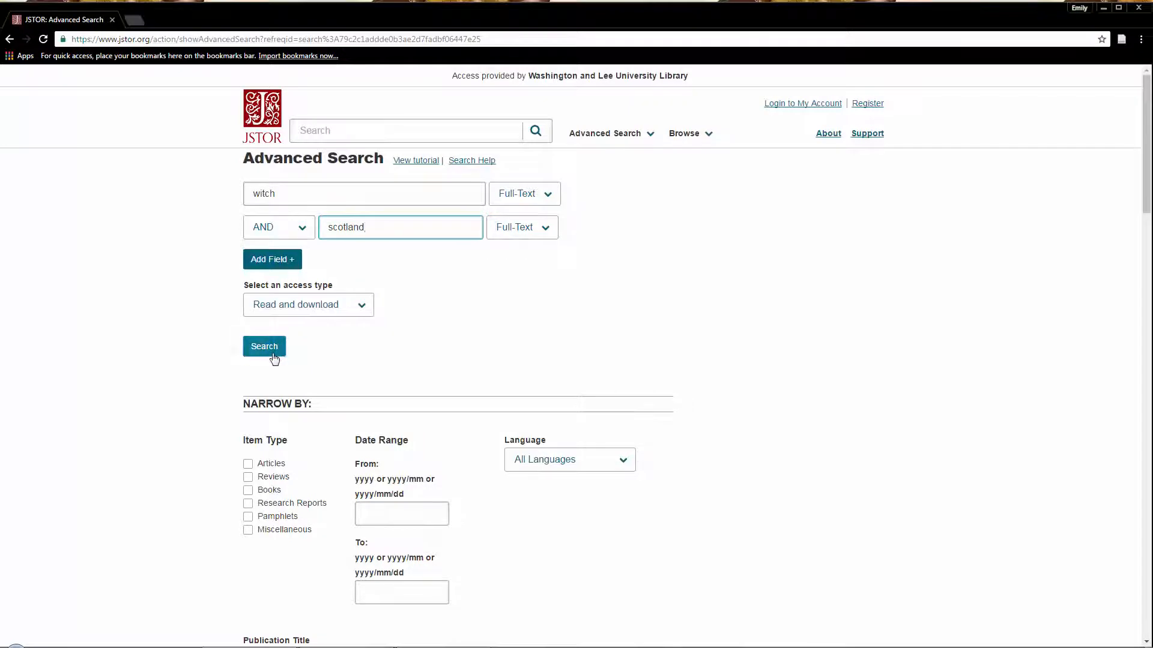
left_click(263, 347)
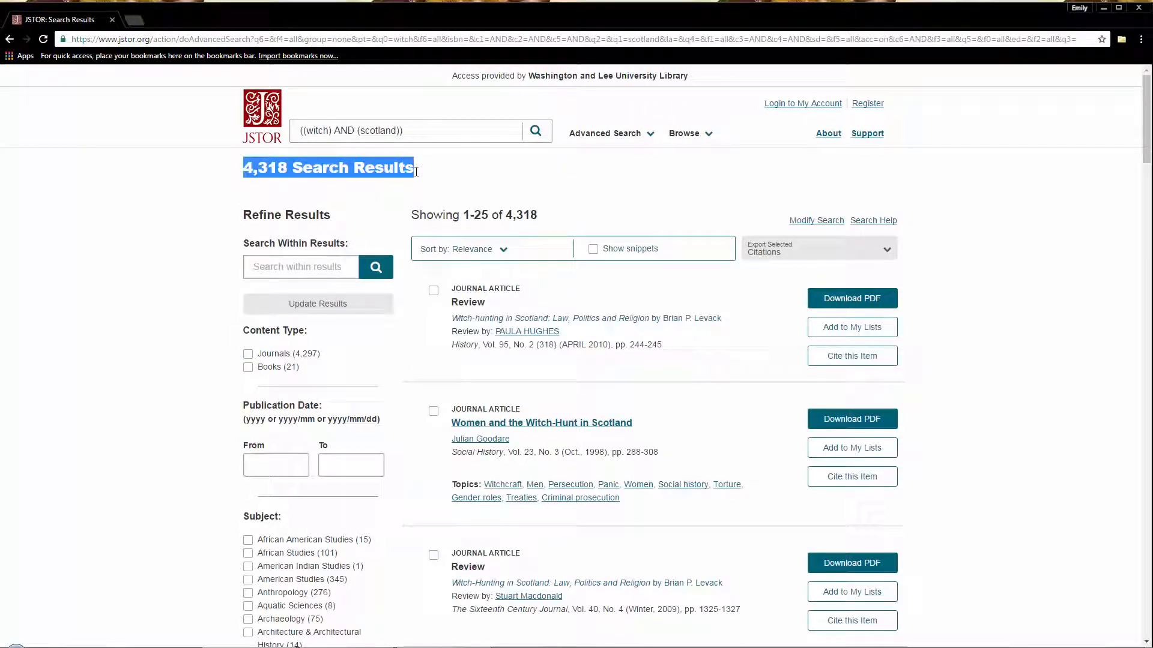
left_click(605, 133)
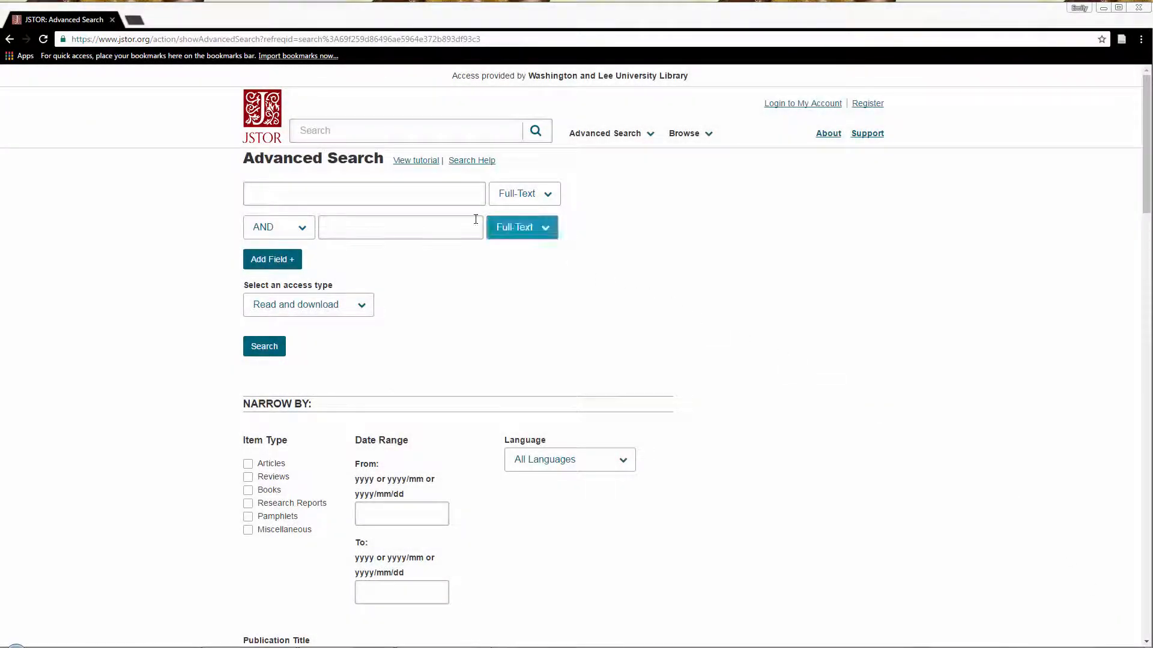
- Search witch OR scotland for 300,092 results, then start typing 'witch' again
type("witch")
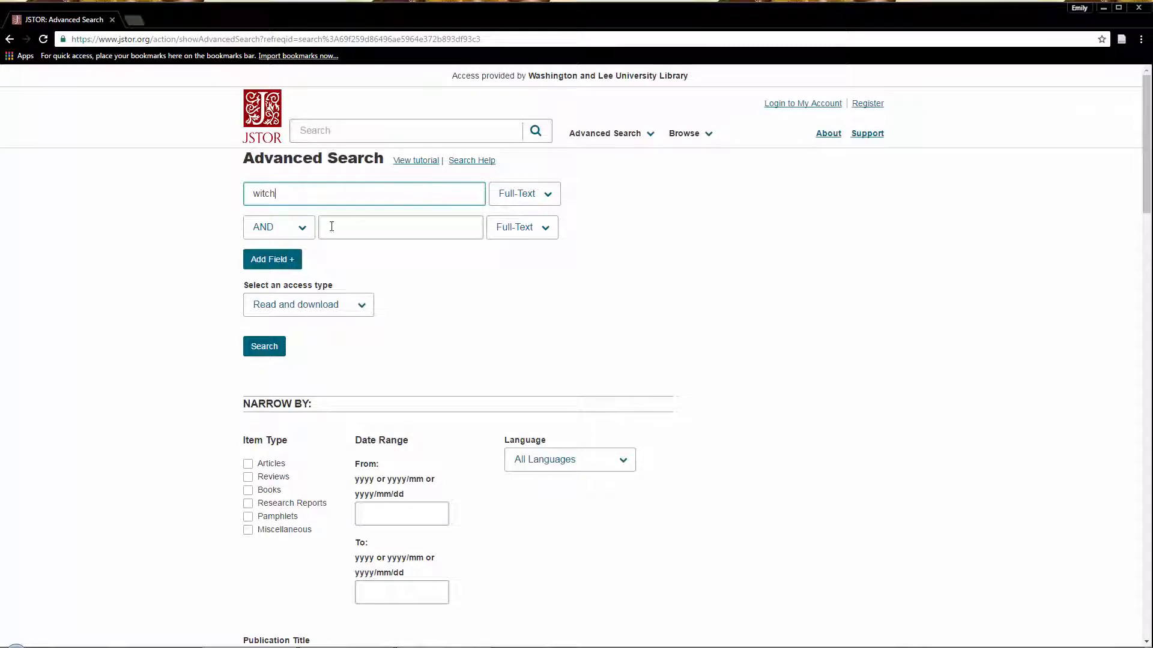
left_click(278, 227)
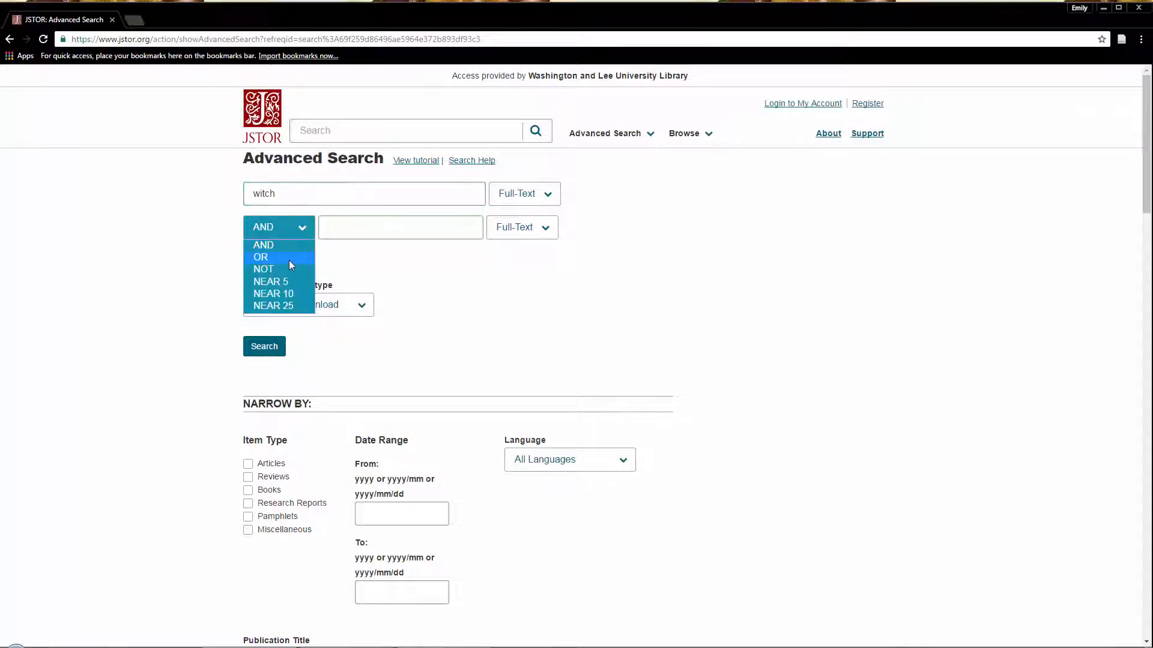
type("scotland")
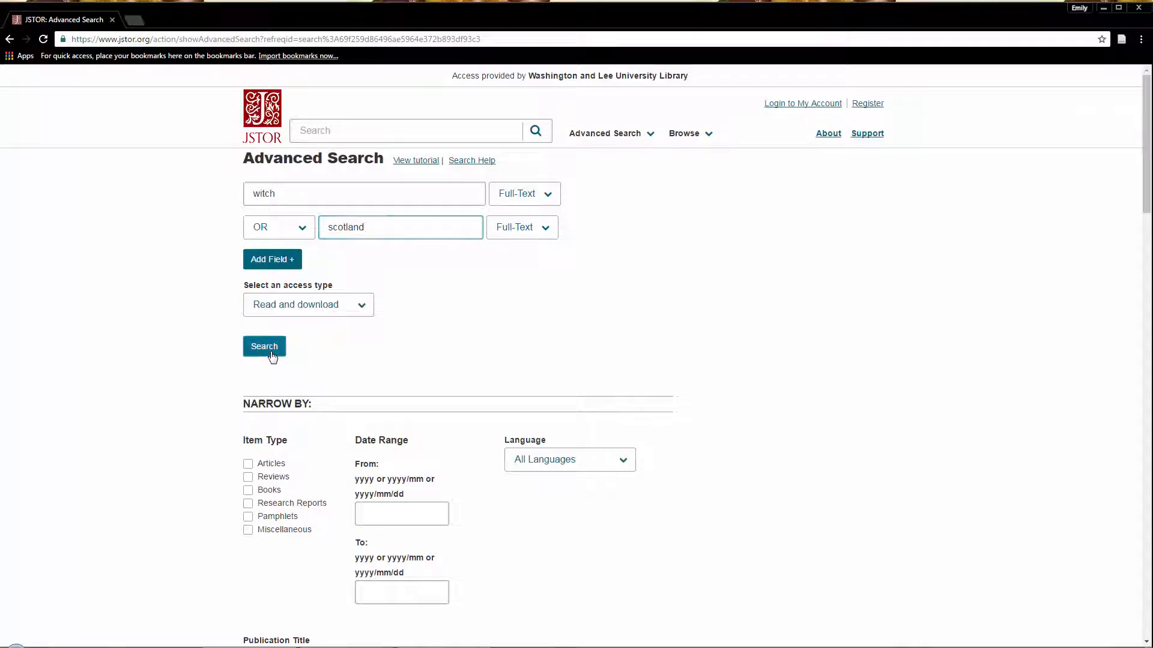
left_click(263, 347)
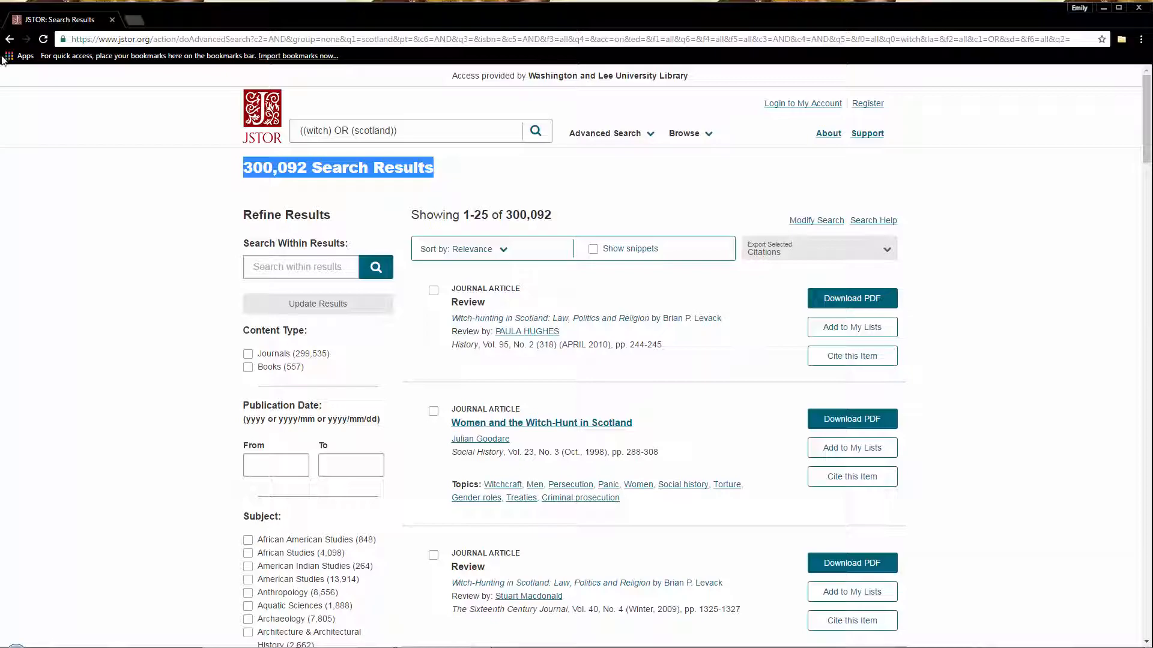
type("wit")
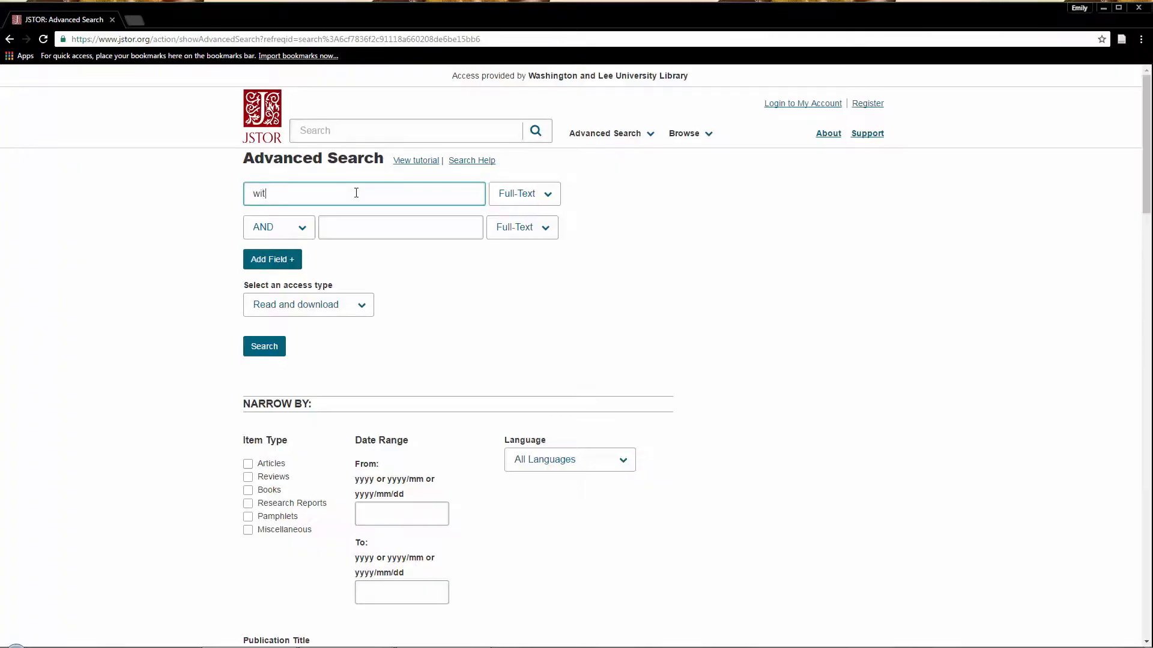
- Search witch NOT scotland and highlight the 44,675 result count
type("scotland")
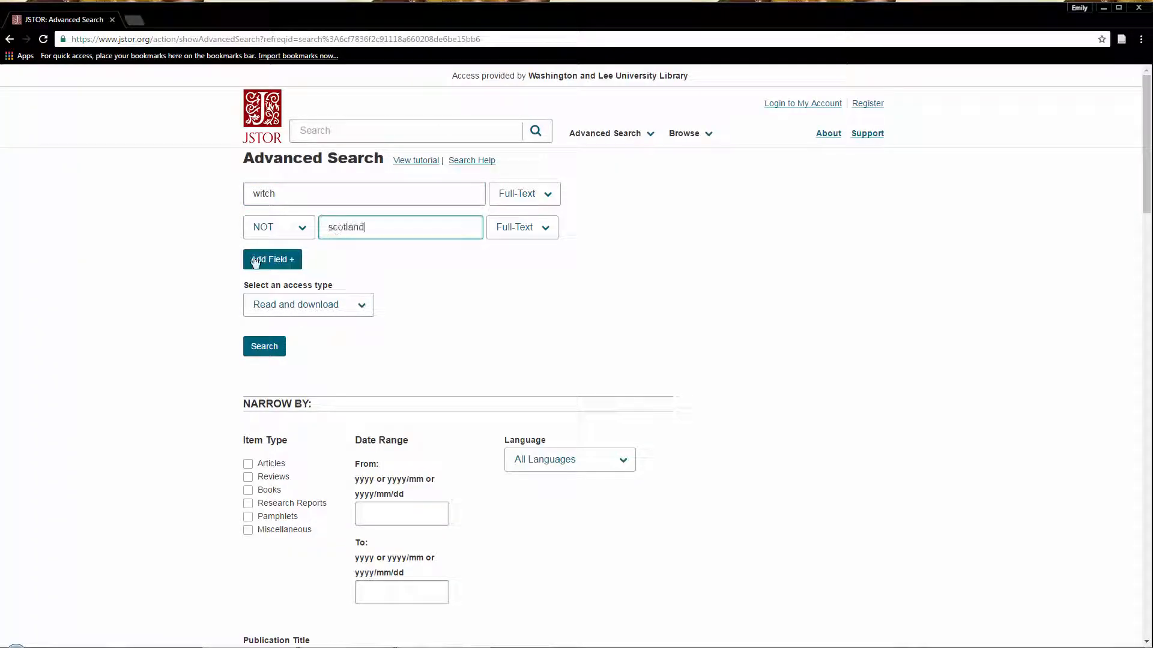
left_click(263, 346)
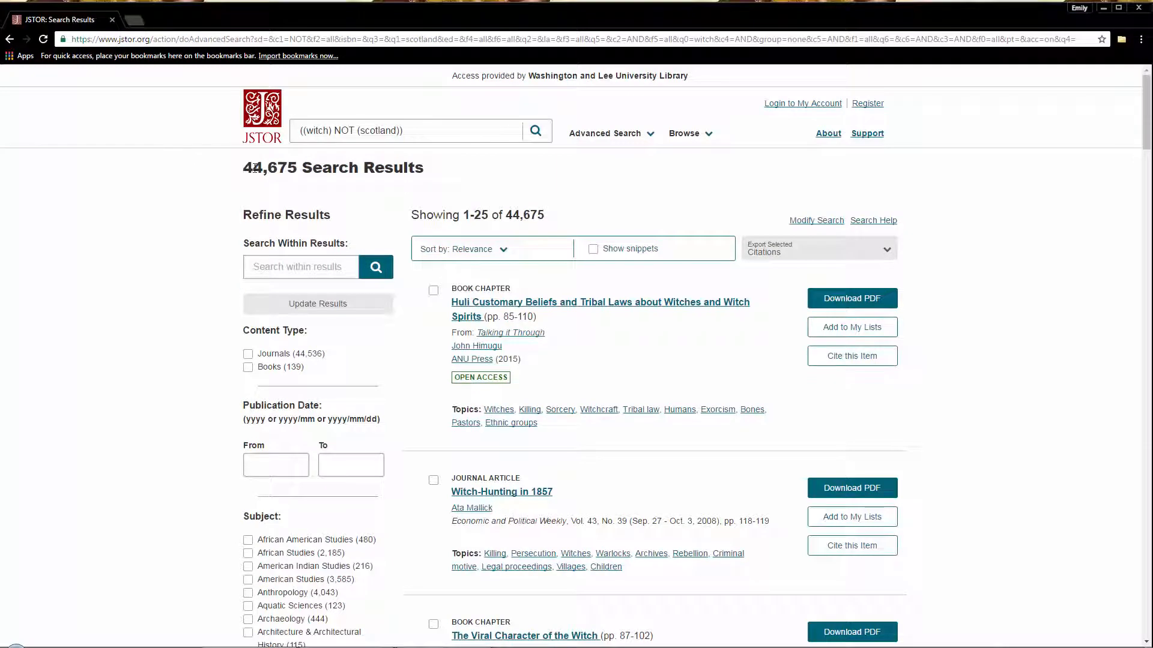
left_click_drag(244, 167, 424, 167)
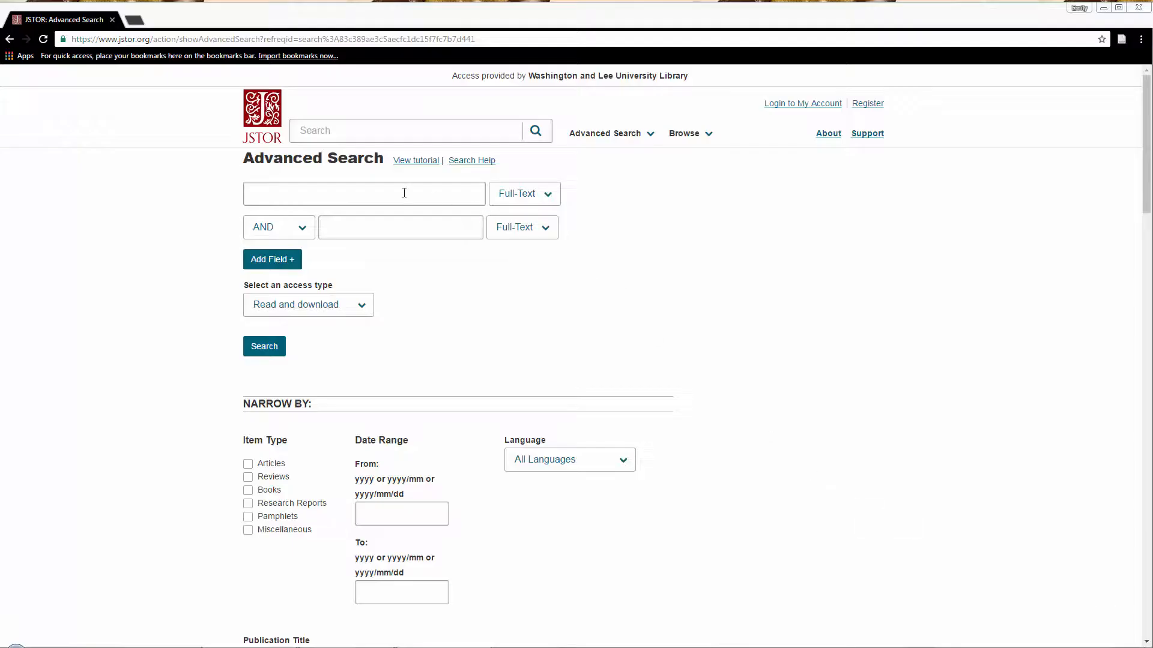
type("dog")
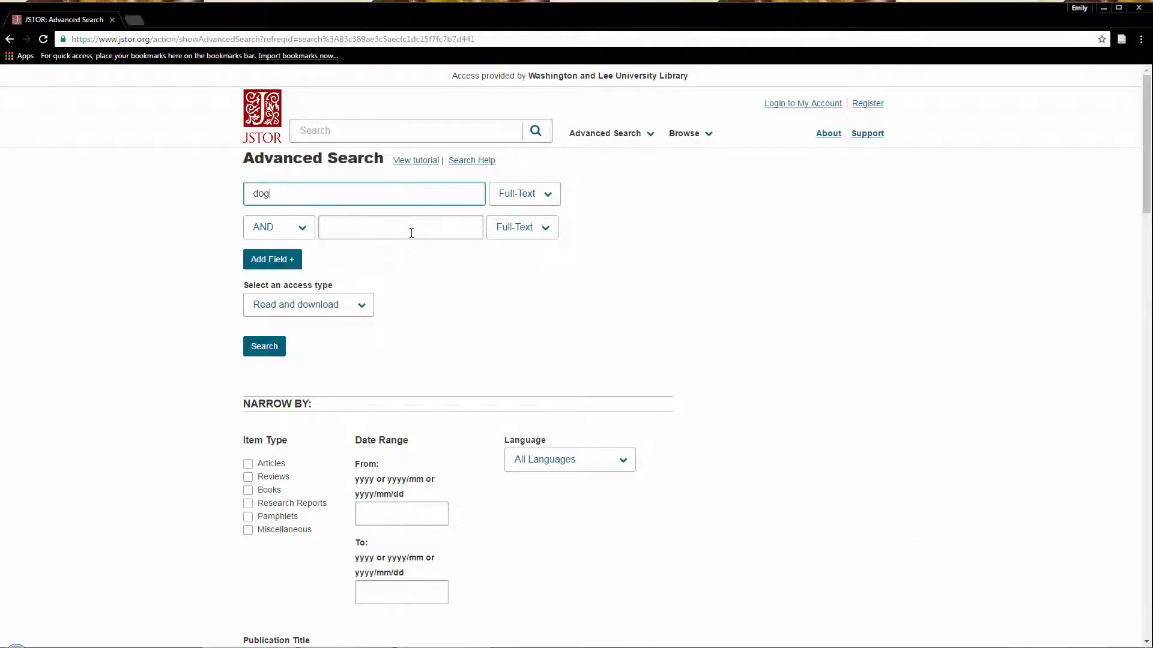
type("arf")
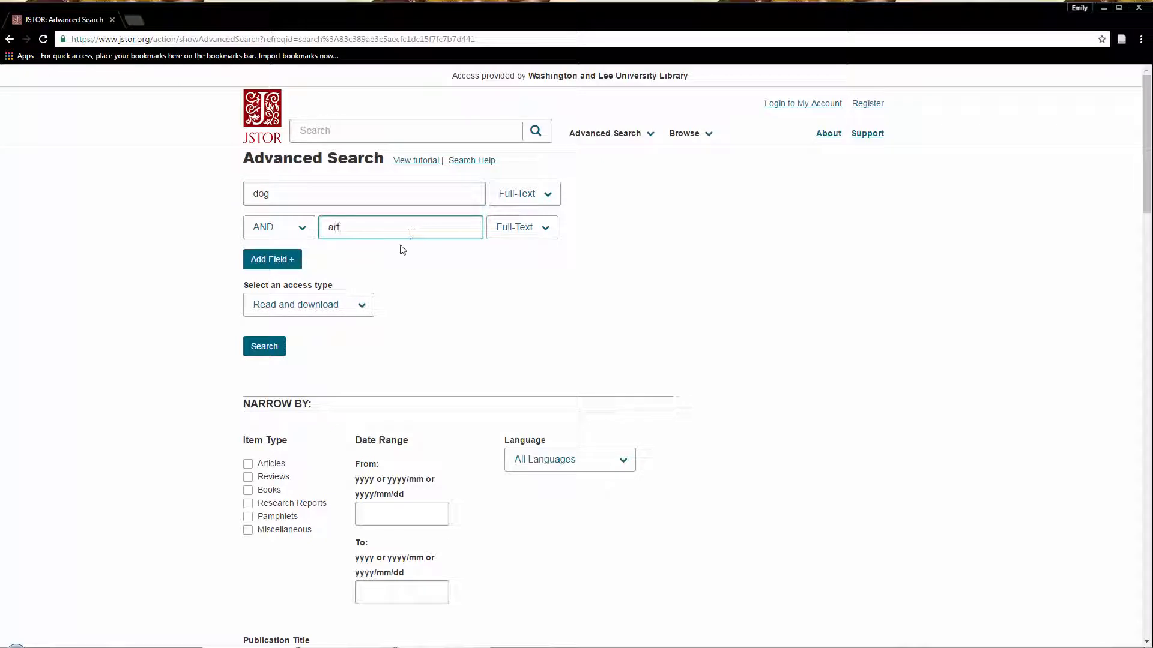
left_click(263, 346)
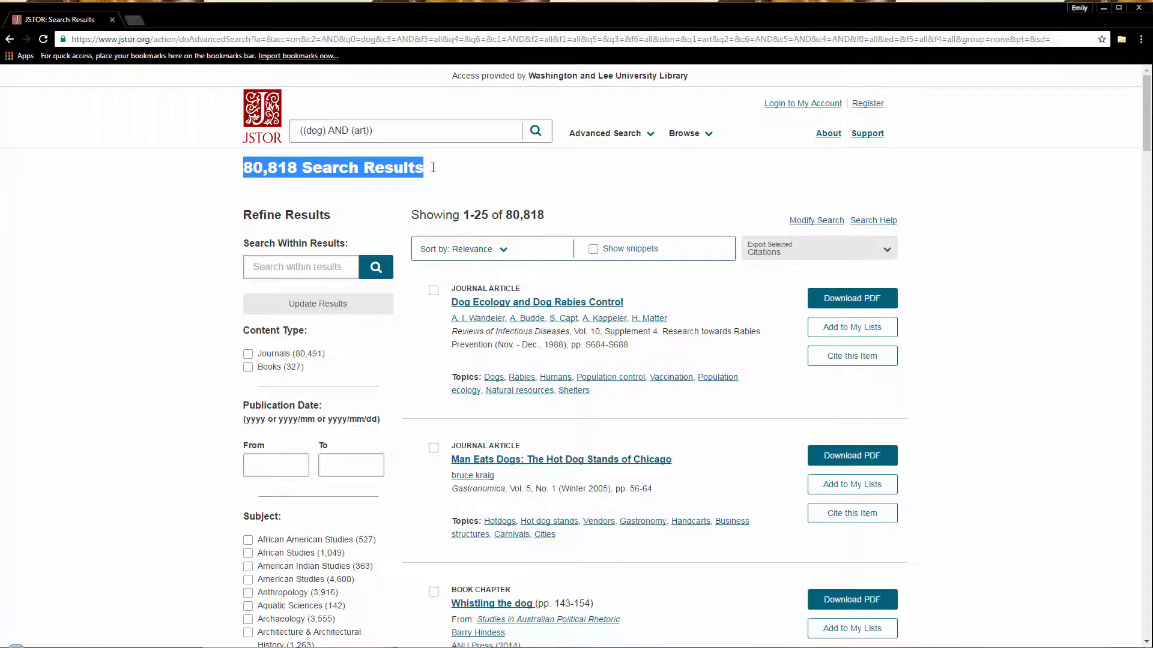
left_click(605, 134)
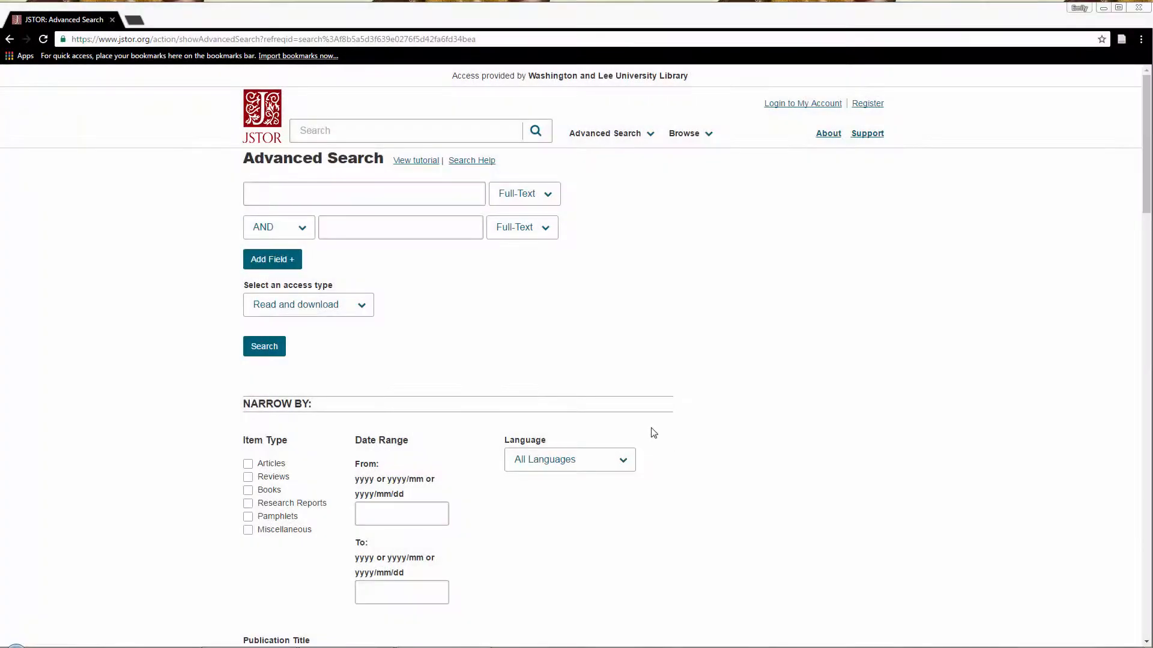
- Enter 'dog' and 'art' as the two search terms
left_click(364, 193)
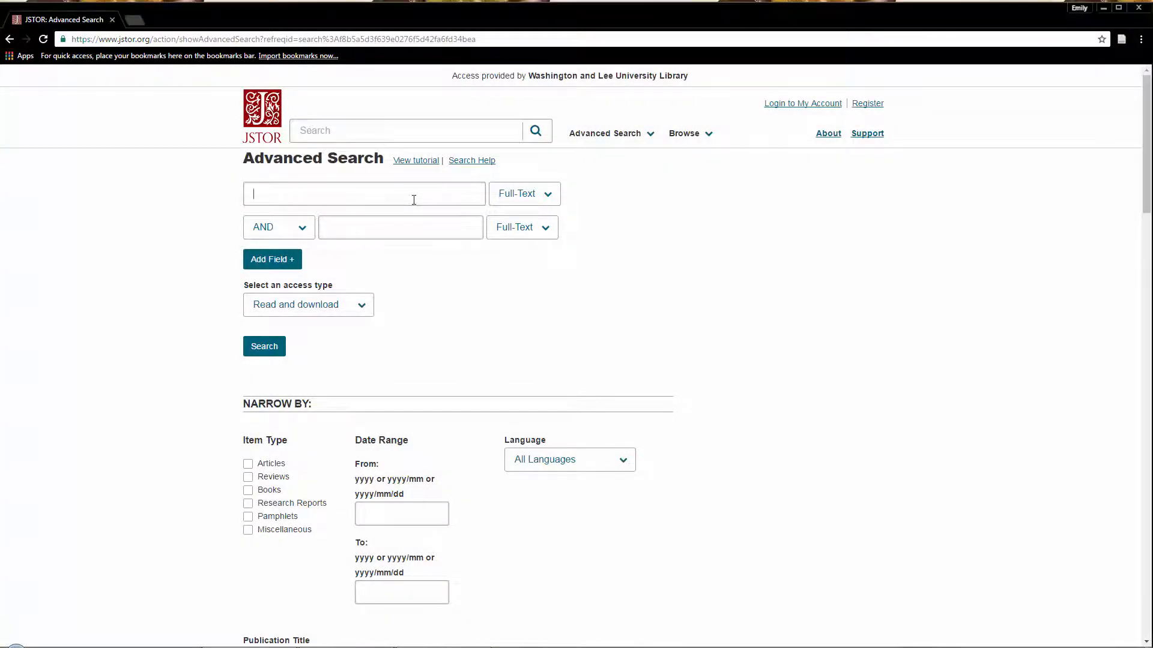
type("dog")
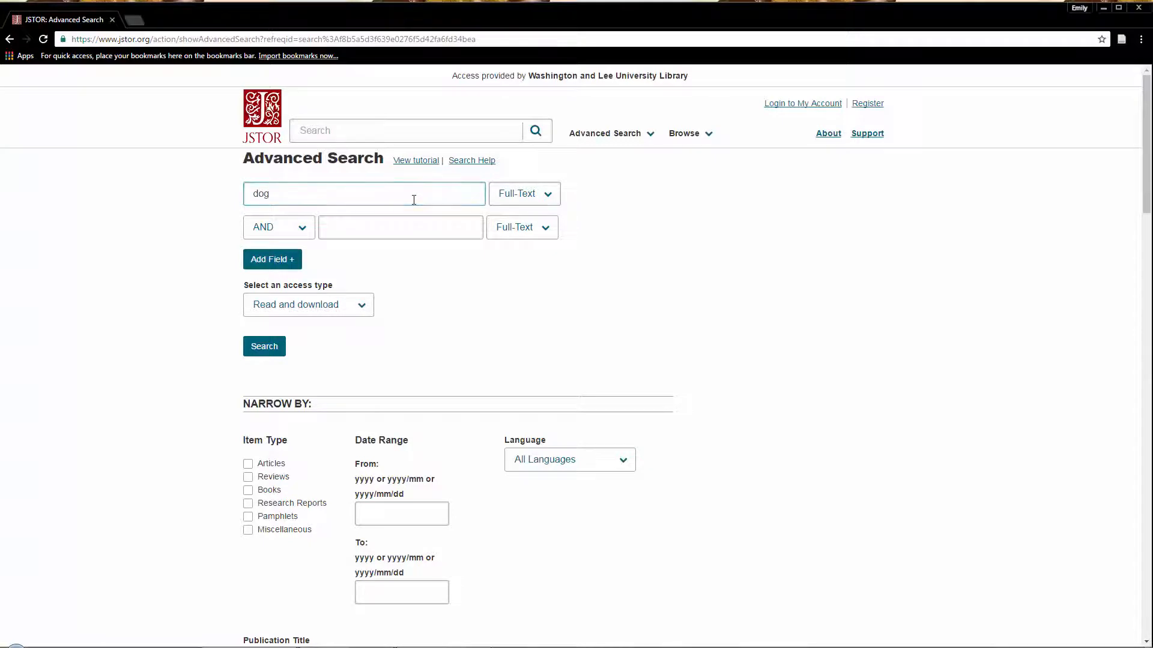
type("a")
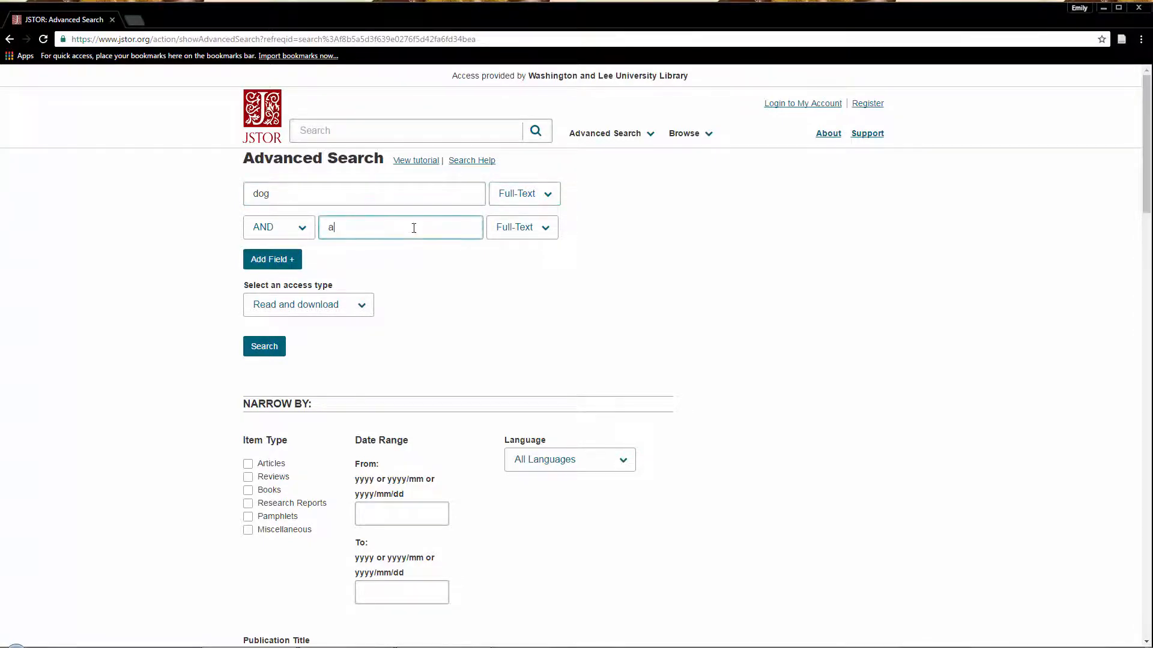
type("rt")
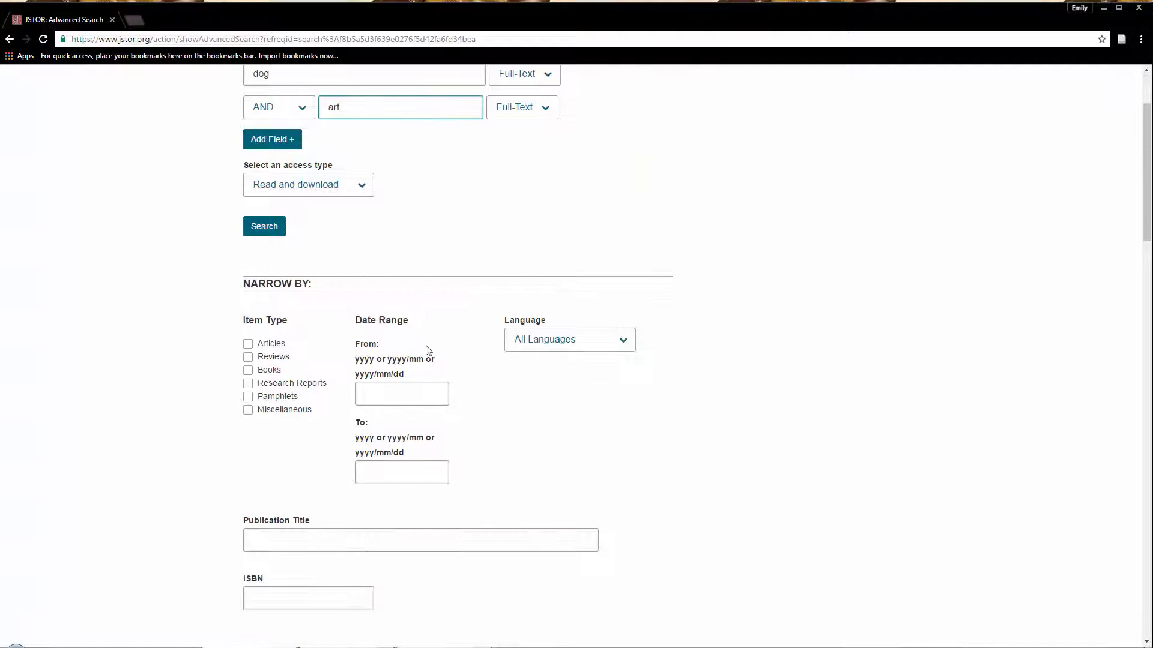
- Limit to articles, books and research reports in English from 1990/01/01
left_click(248, 283)
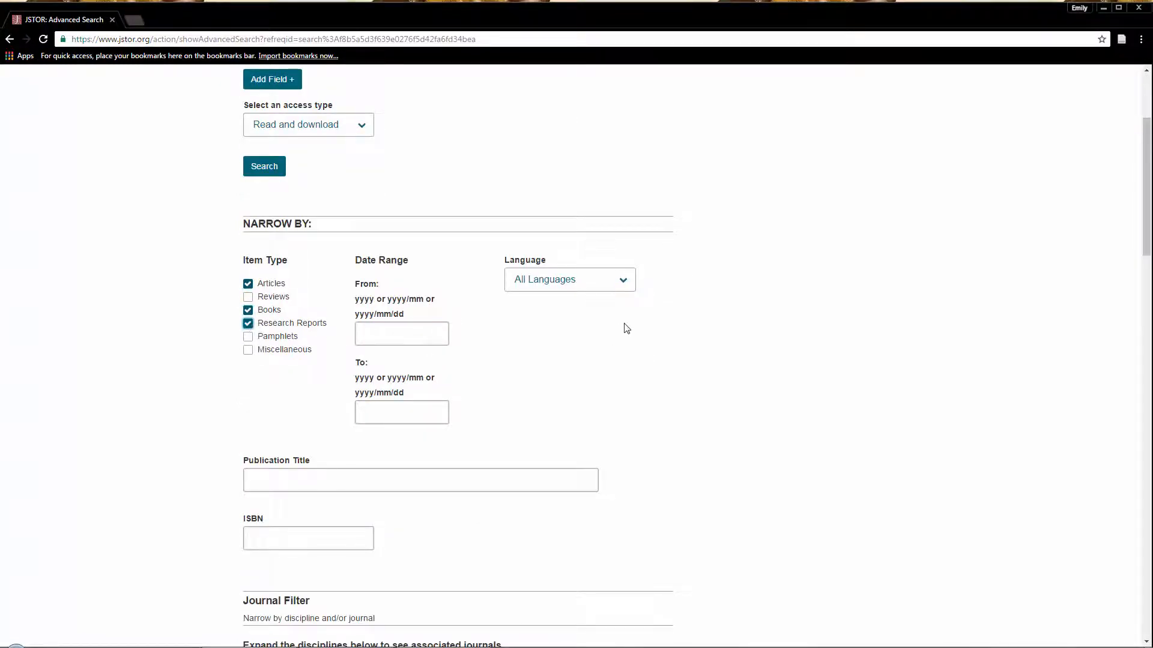
left_click(569, 280)
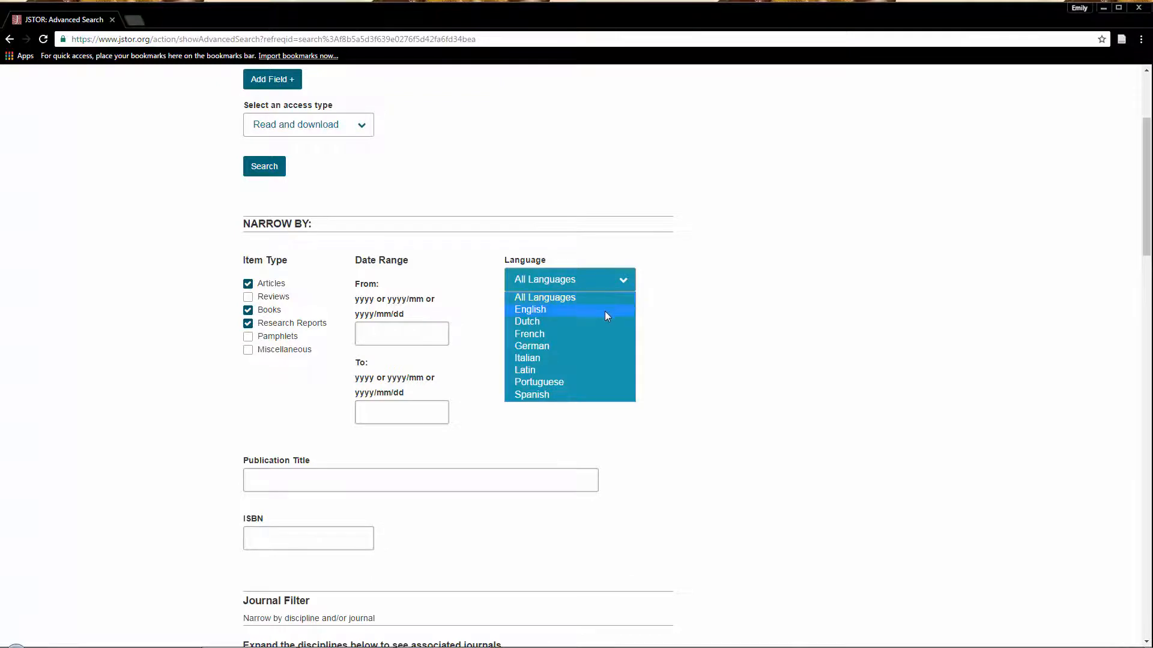
left_click(530, 309)
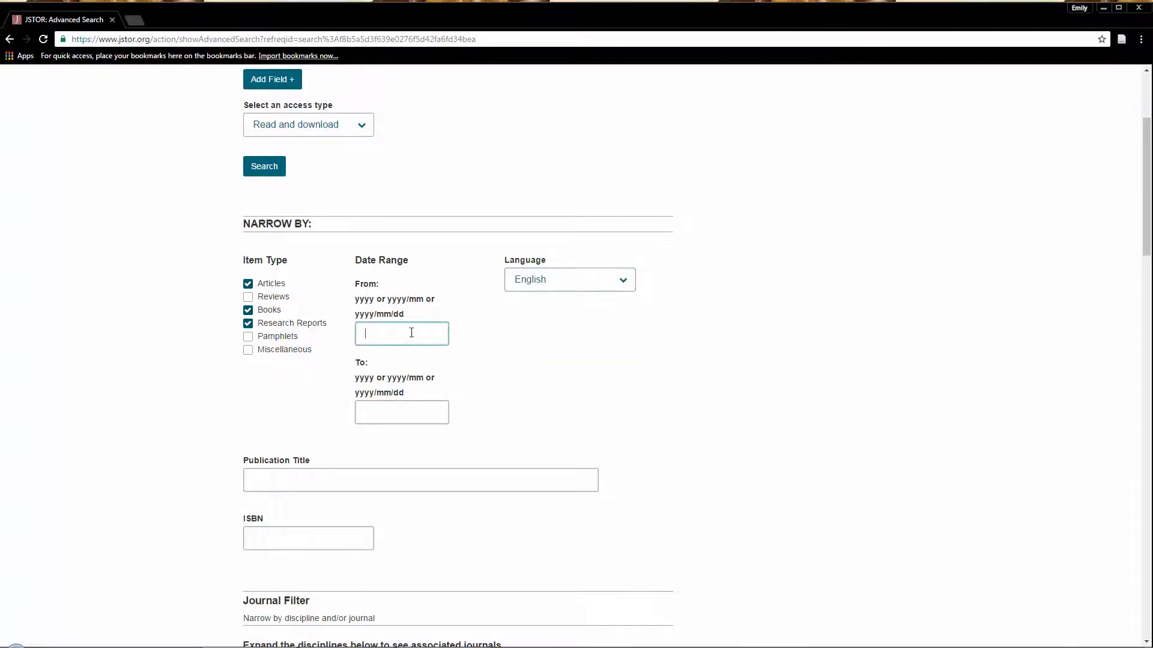
type("1990/01/01")
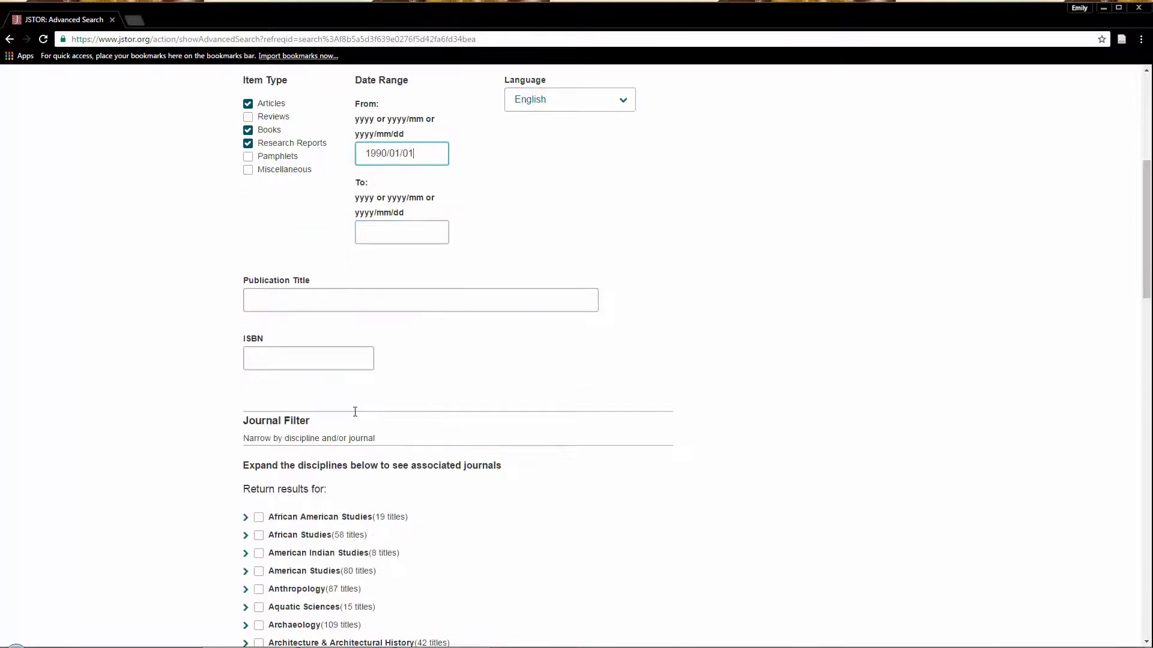
scroll("down", 3)
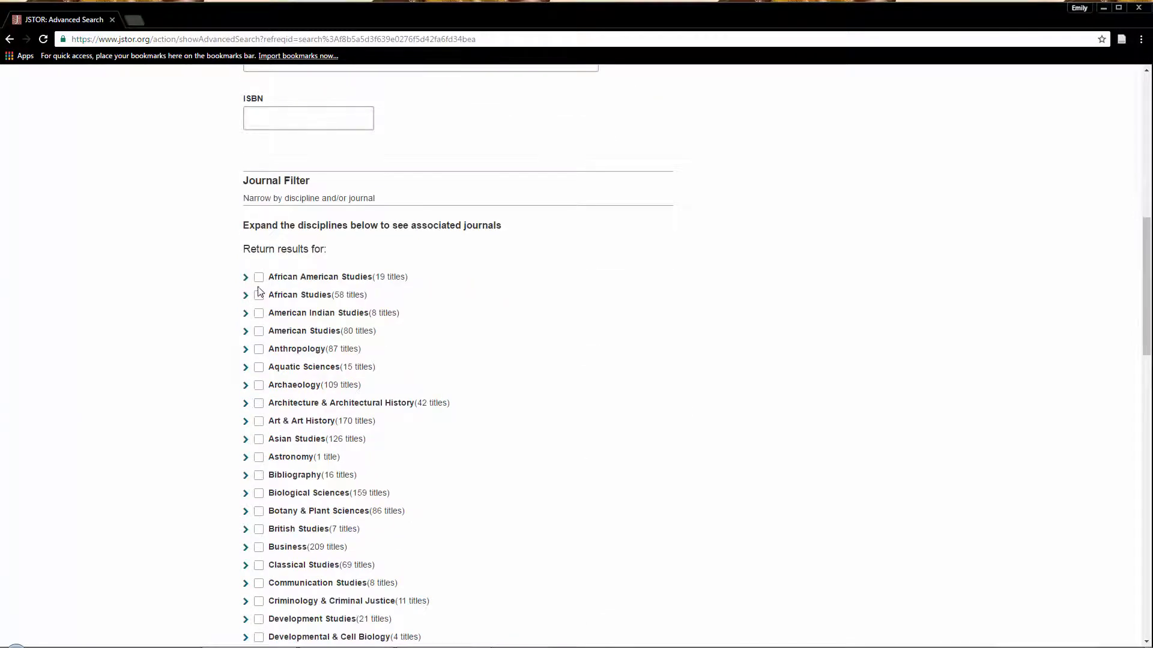
- Tick African American Studies and British Studies disciplines and run the search
left_click(258, 312)
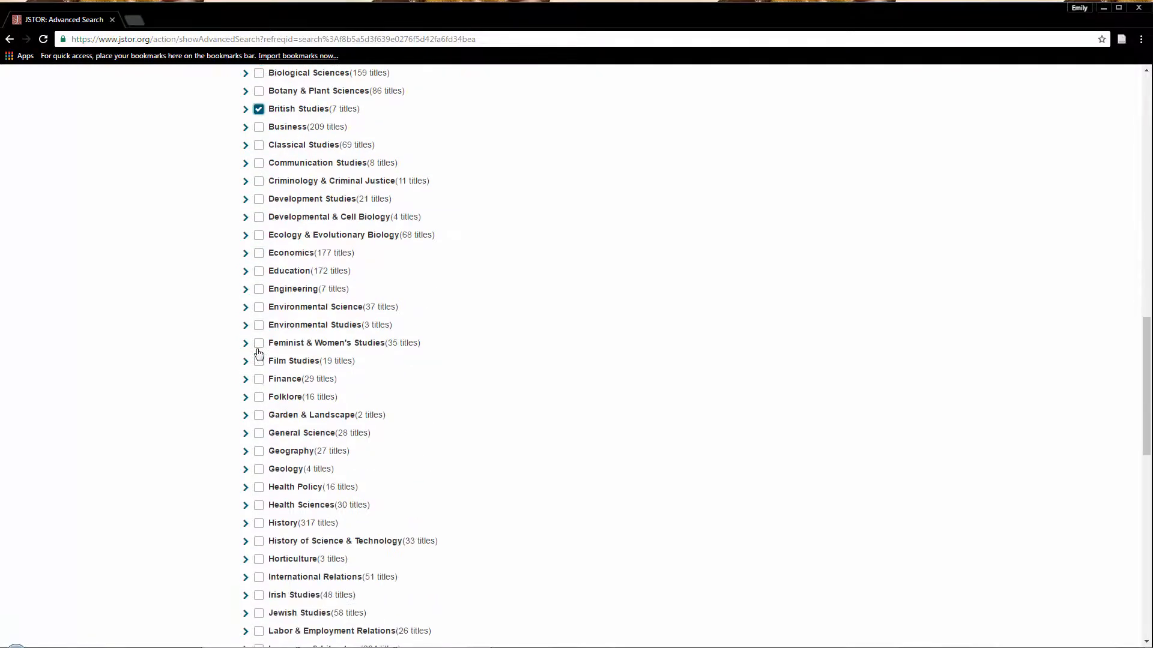
left_click(258, 397)
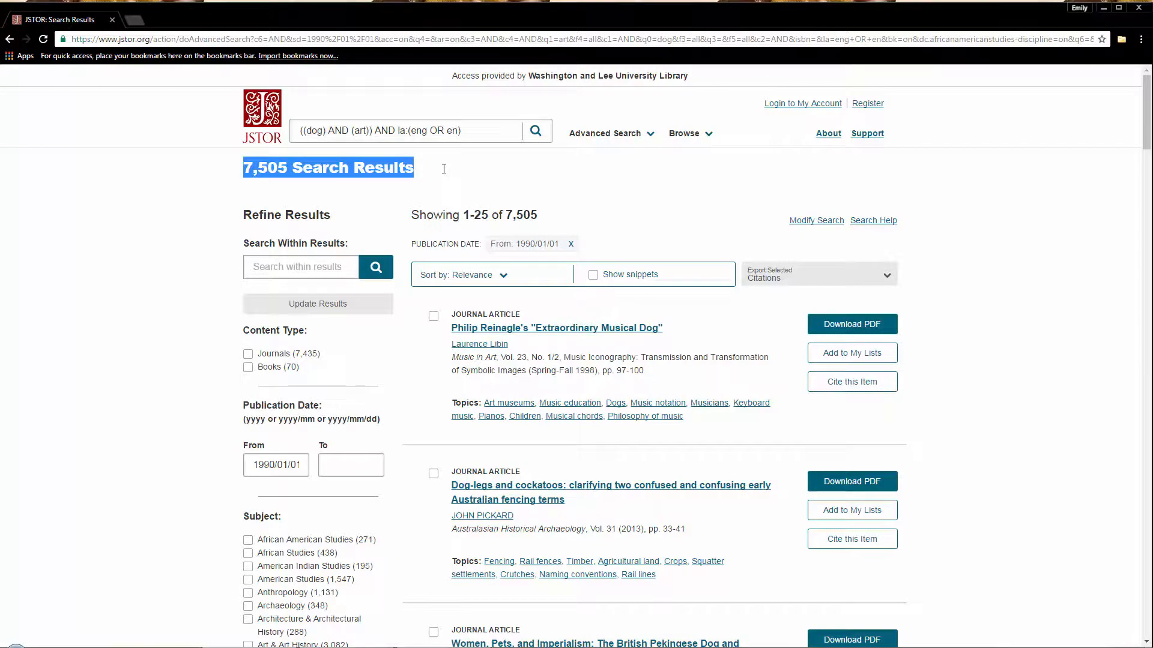
- Search within the results for 'beagle'
left_click(300, 266)
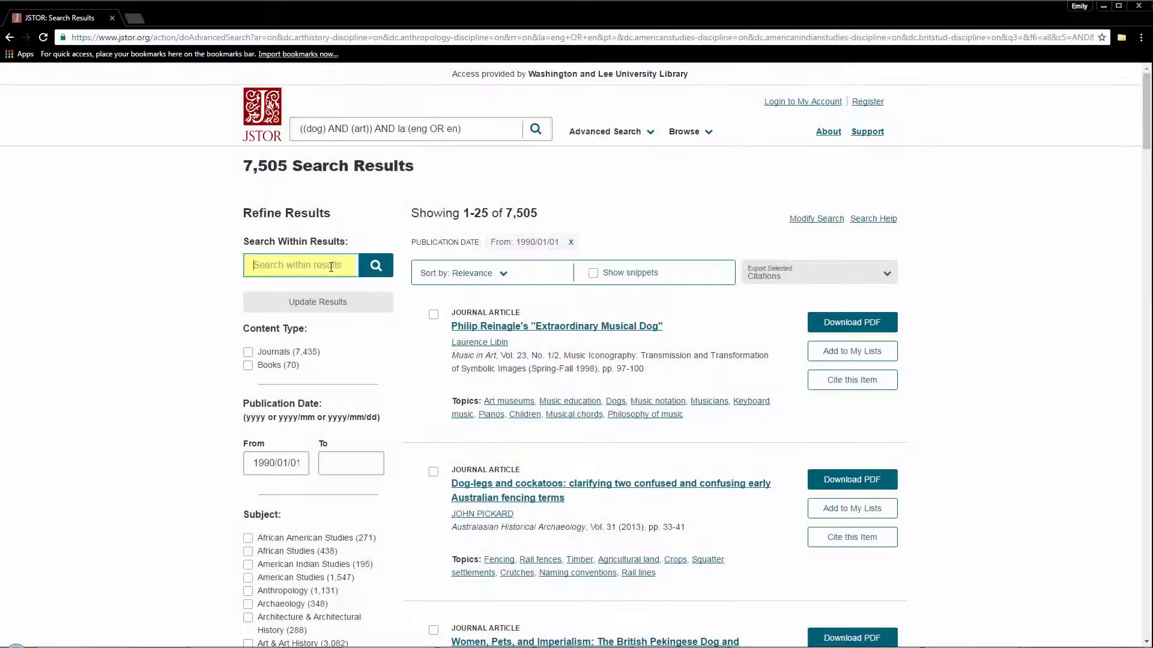
type("beagle")
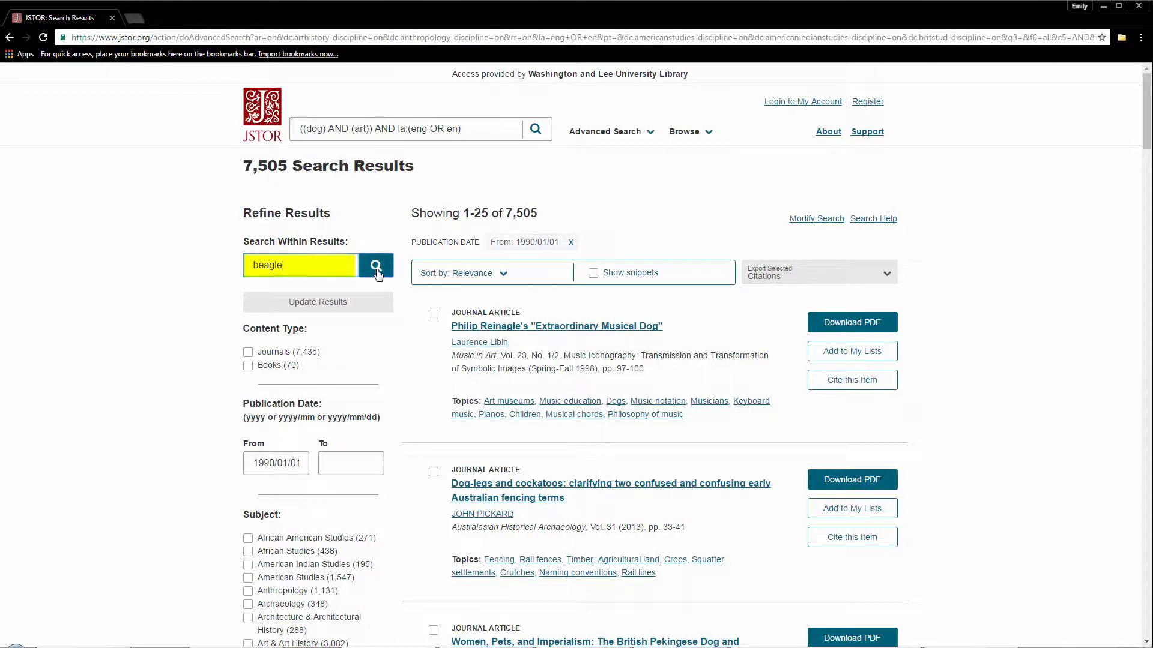
left_click(376, 265)
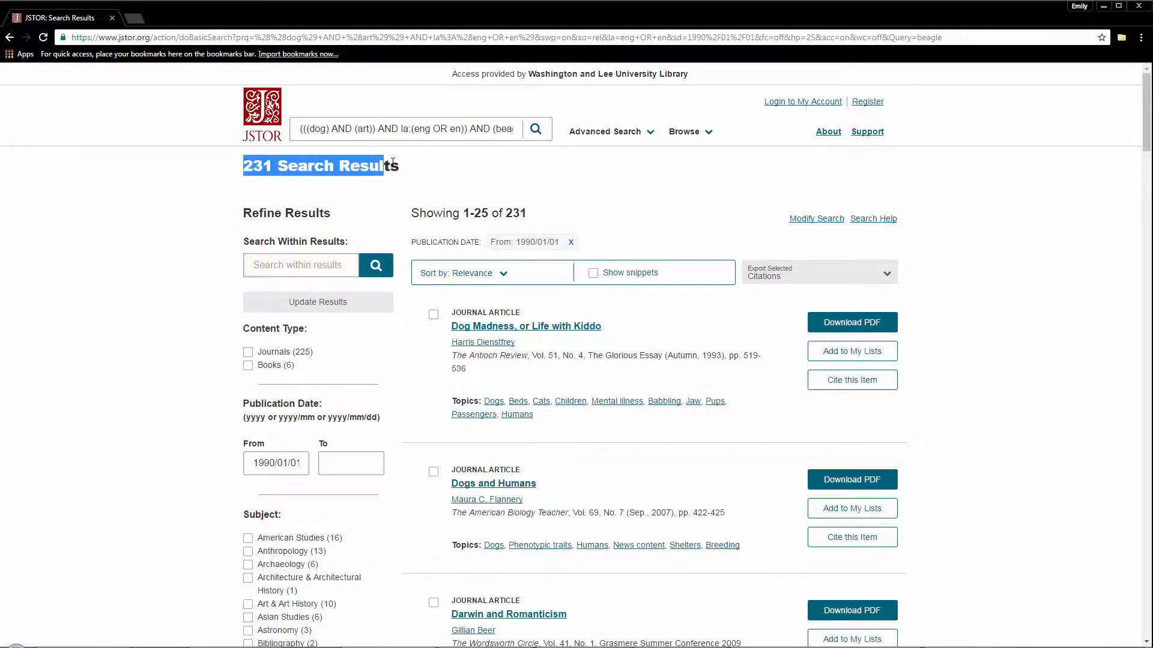